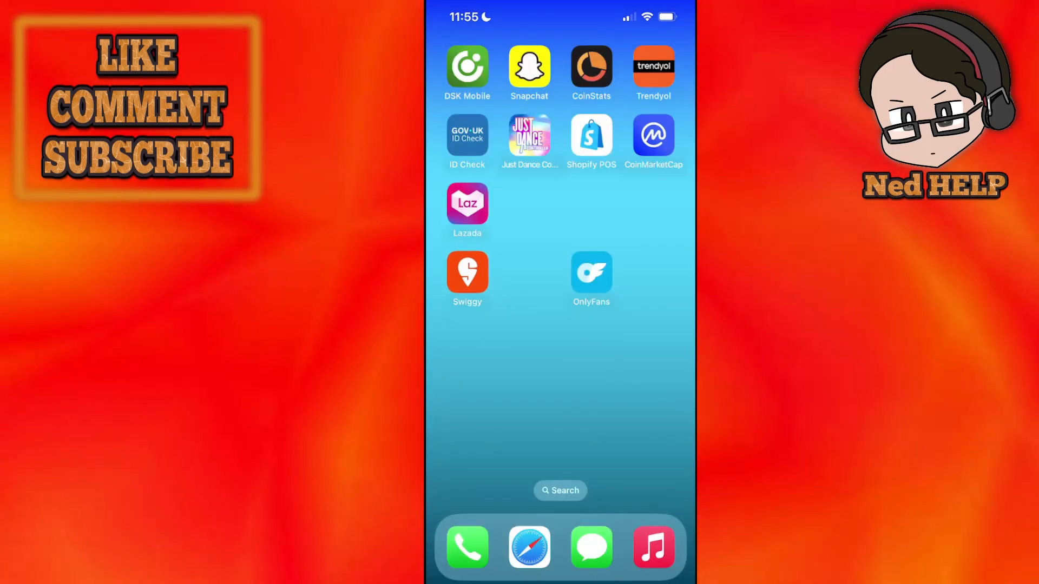
Swipe the Home Screen to bring up search with suggested settings shortcuts.
{"action": "scroll", "scroll_direction": "left", "scroll_amount": 3}
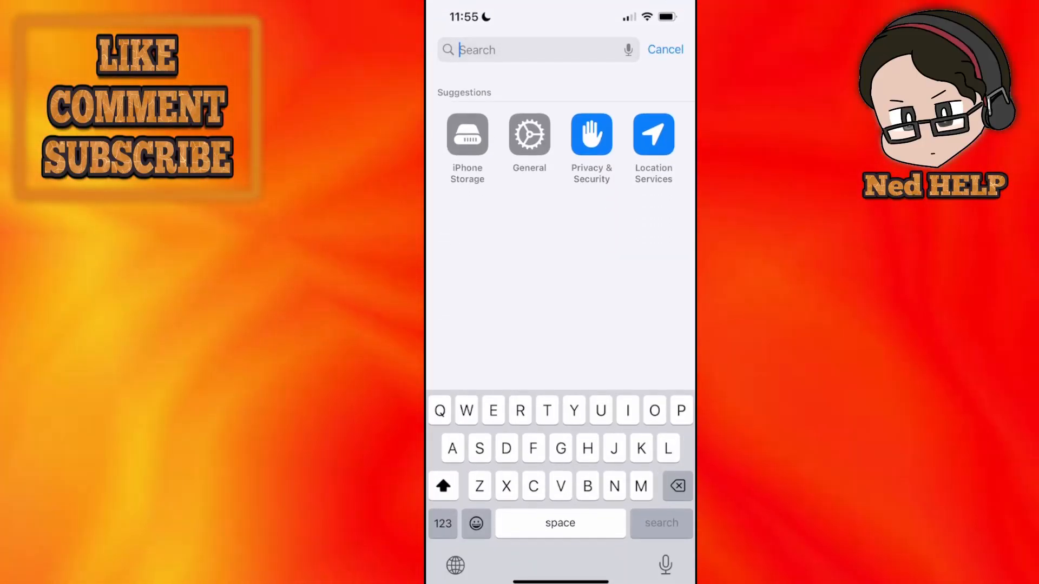
Open iPhone Storage, sort apps by Name, and scroll down toward Swiggy.
{"action": "left_click", "coordinate": [467, 137]}
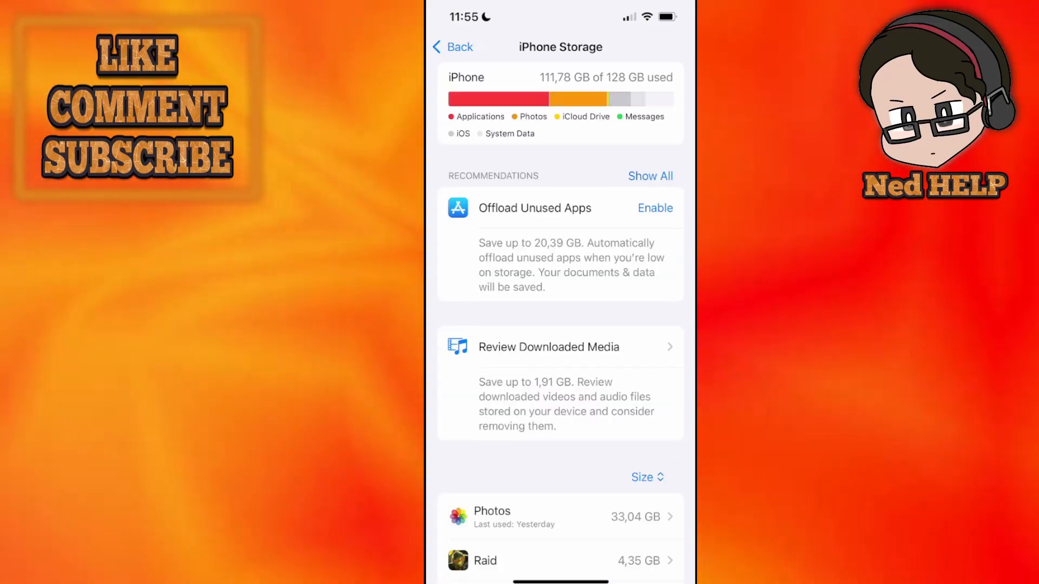
{"action": "left_click", "coordinate": [646, 477]}
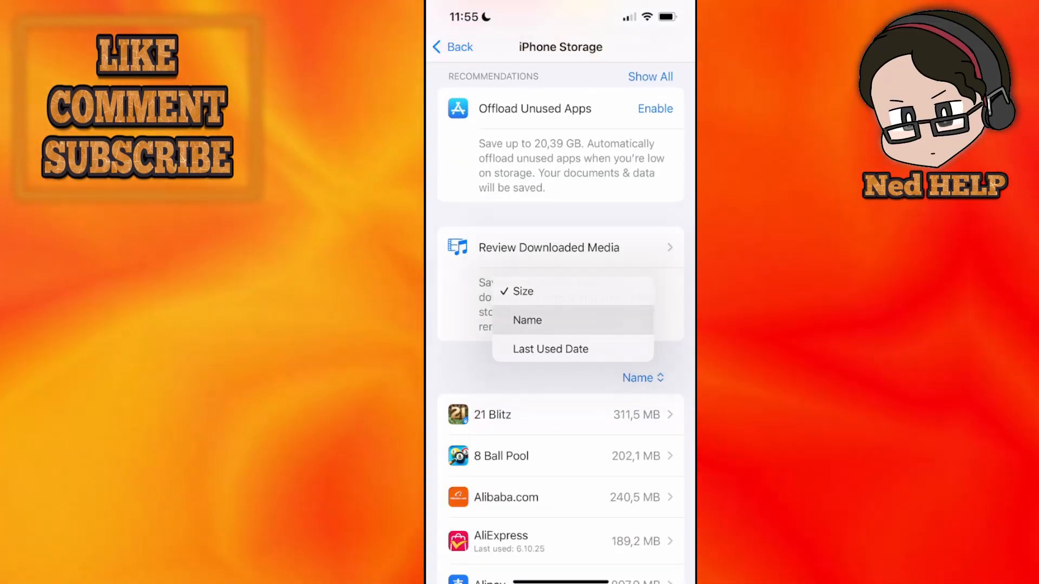
{"action": "scroll", "scroll_direction": "down", "scroll_amount": 3}
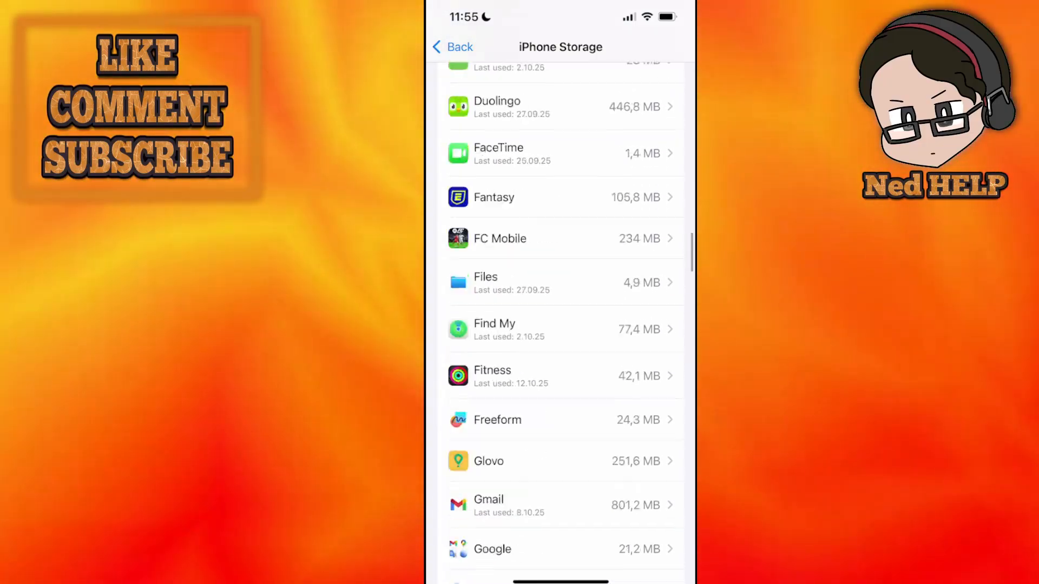
{"action": "scroll", "scroll_direction": "down", "scroll_amount": 3}
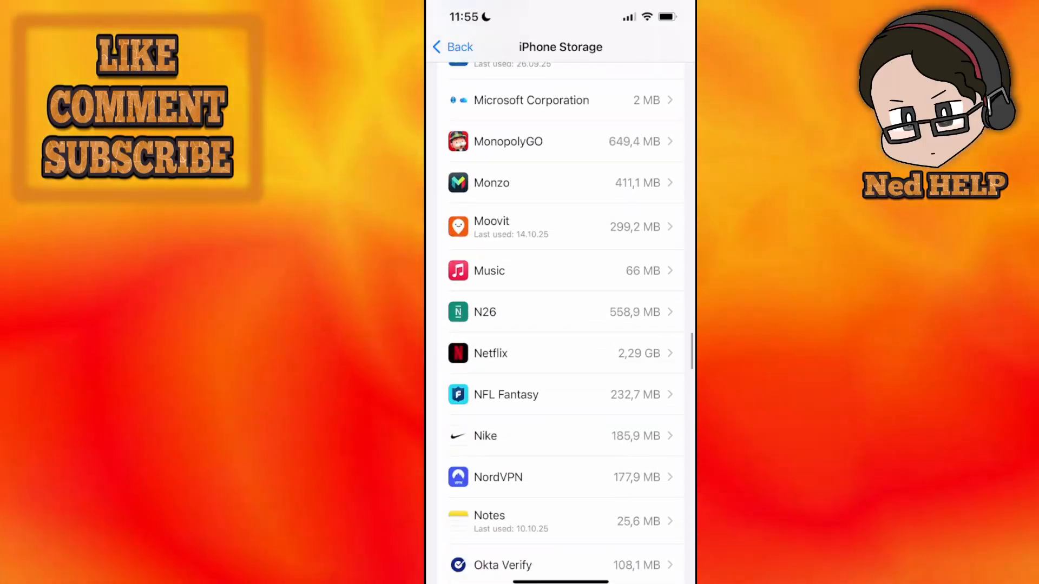
{"action": "scroll", "scroll_direction": "down", "scroll_amount": 3}
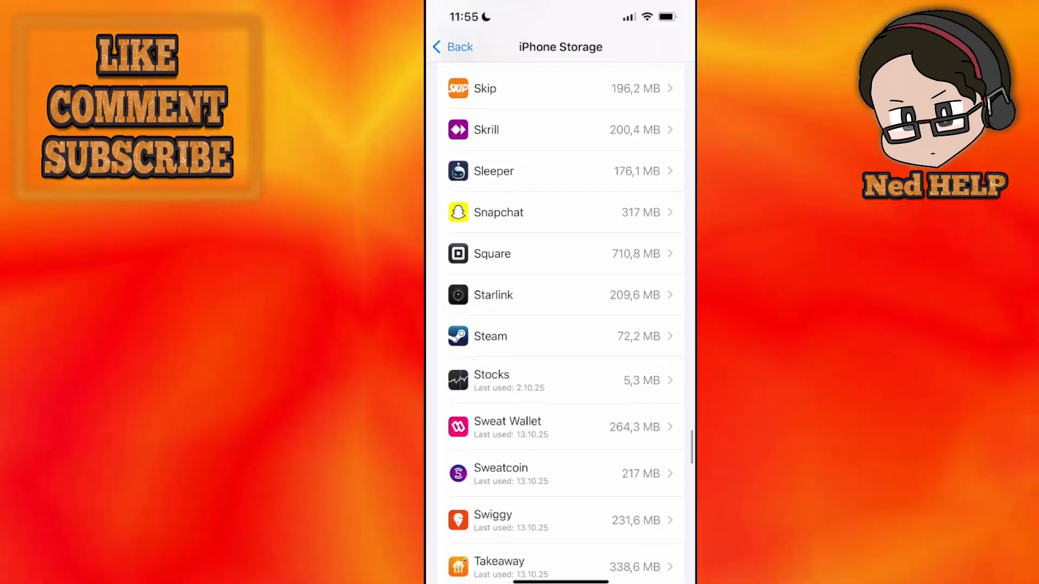
{"action": "scroll", "scroll_direction": "down", "scroll_amount": 3}
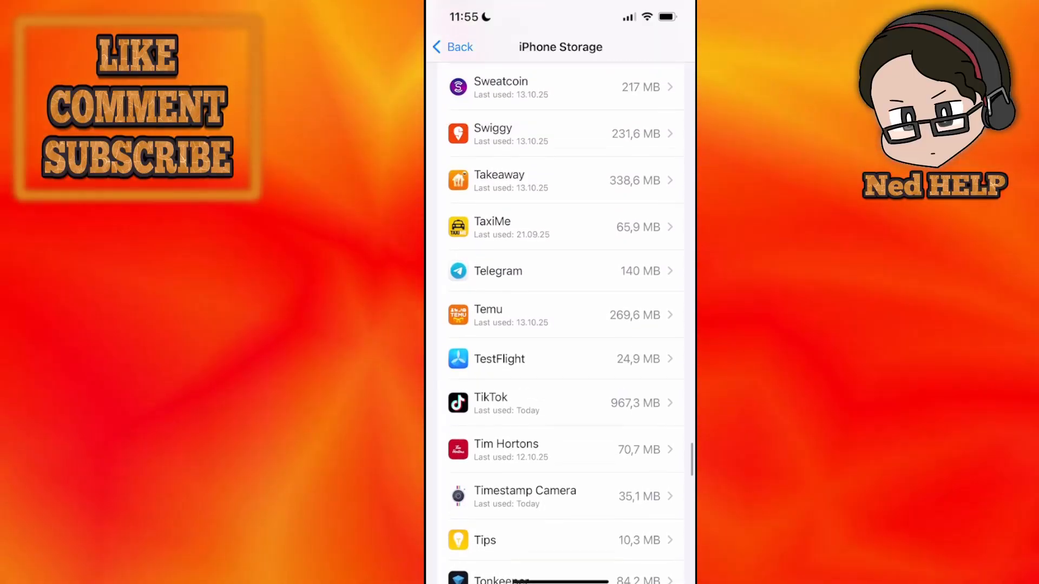
Offload Swiggy keeping its 231.6 MB of data, then tap Reinstall App.
{"action": "left_click", "coordinate": [563, 133]}
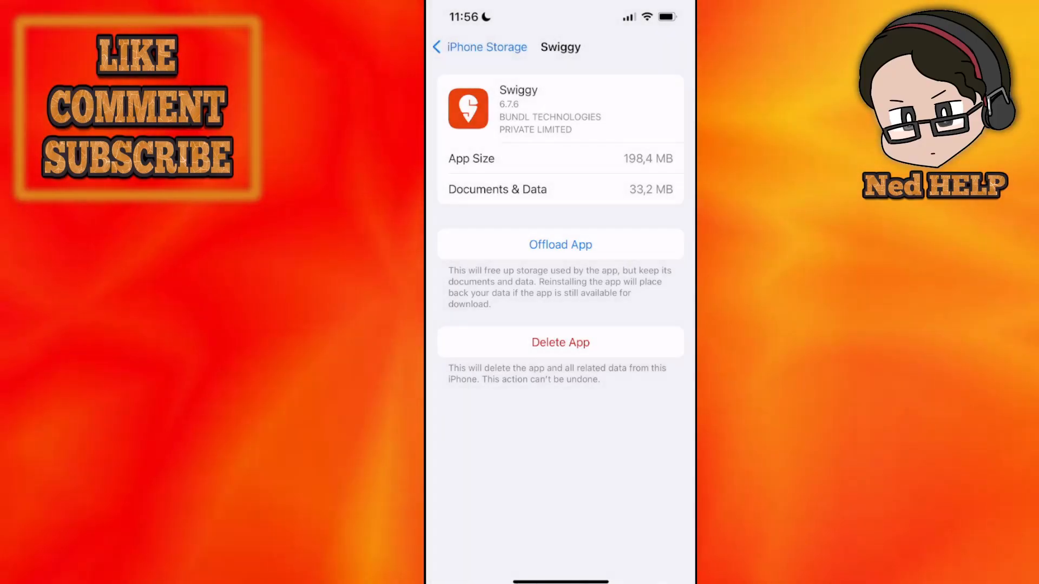
{"action": "left_click", "coordinate": [560, 244]}
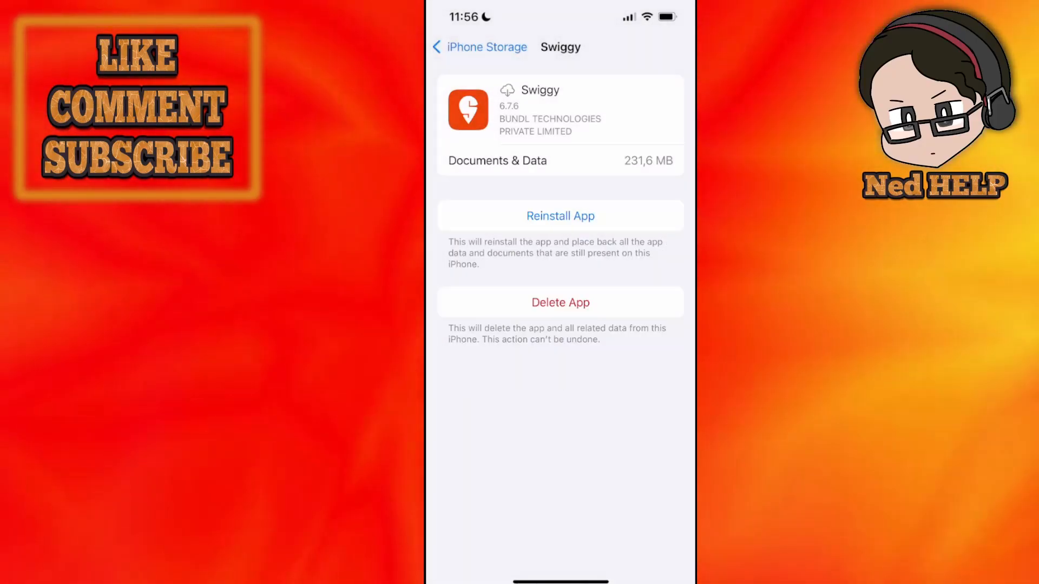
{"action": "left_click", "coordinate": [560, 215]}
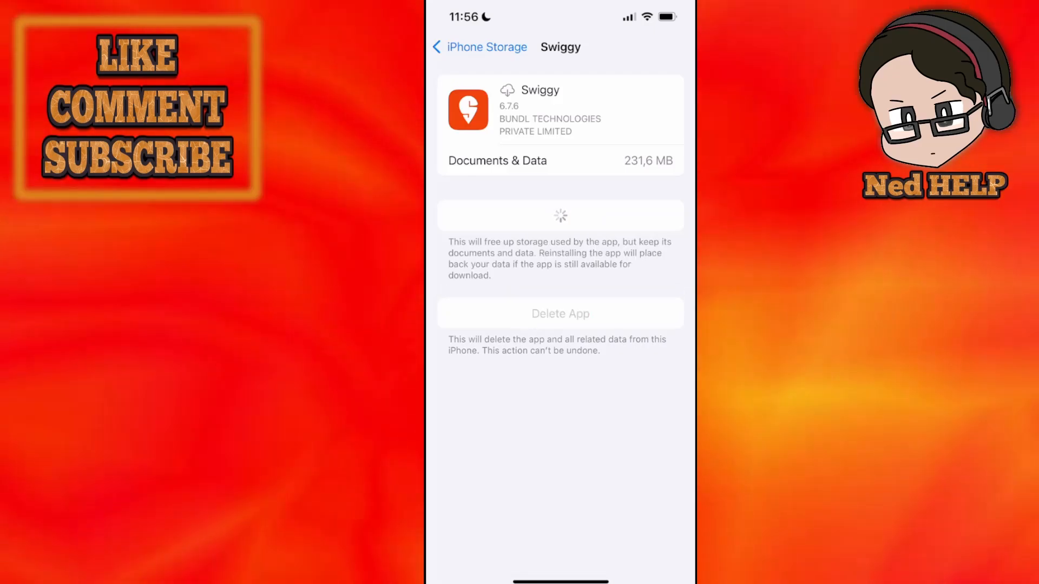